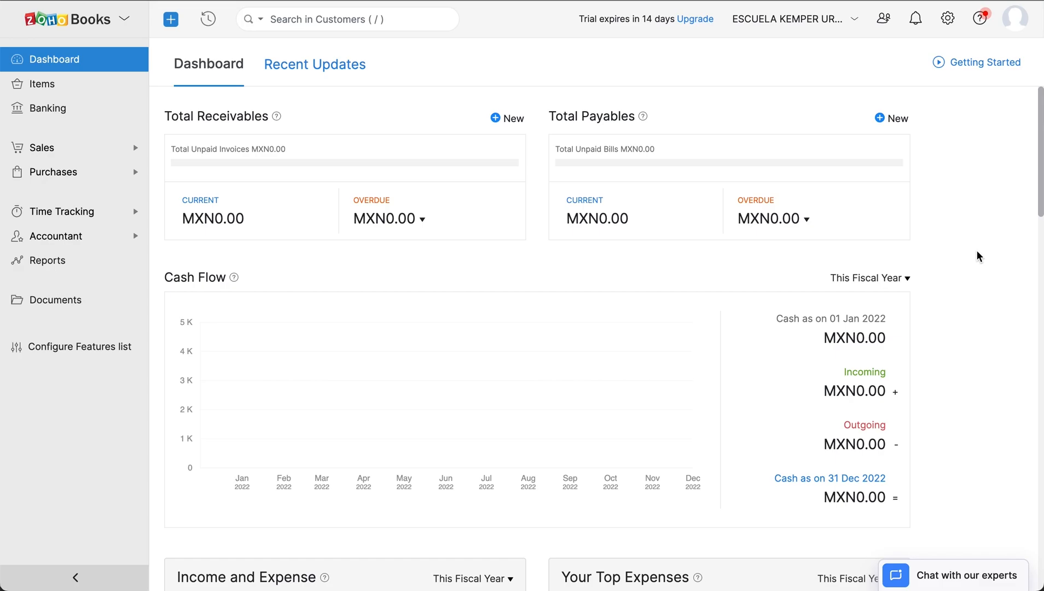
mouse_move(962, 109)
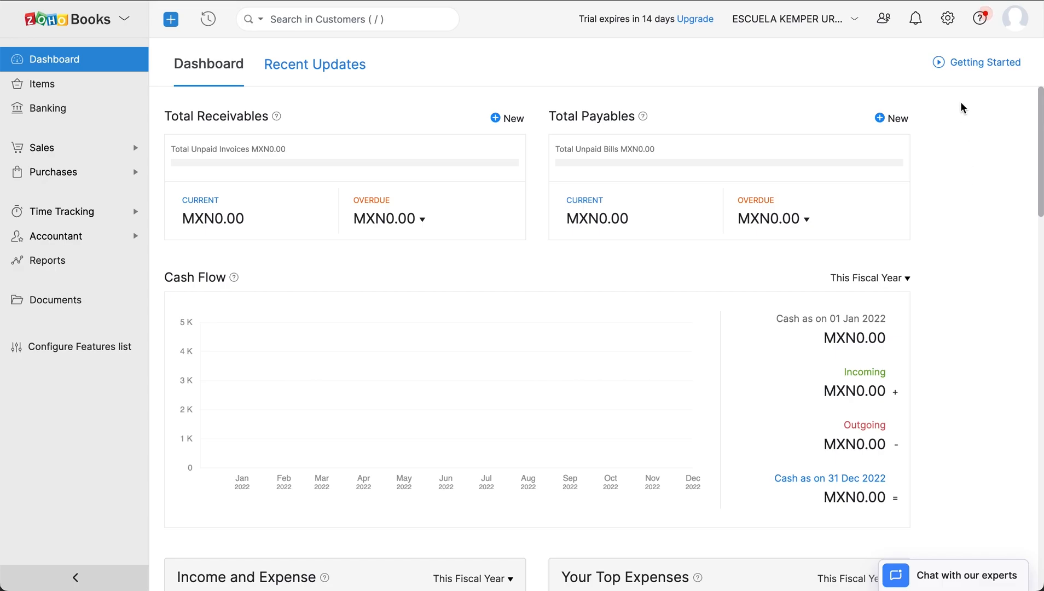
Step: Reach the Electronic Invoicing page under Settings > Preferences
left_click(947, 18)
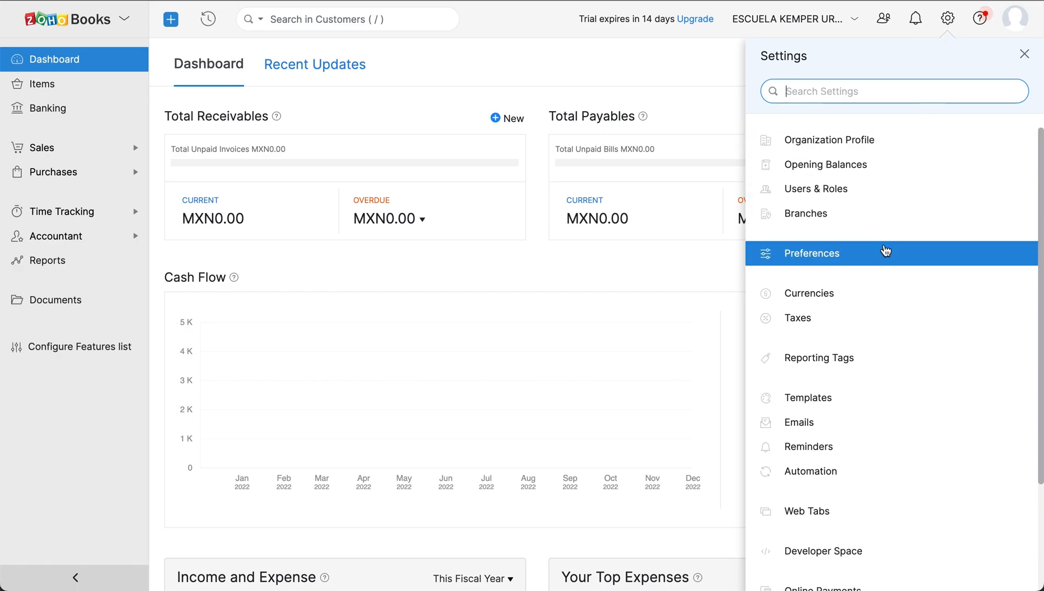
left_click(810, 253)
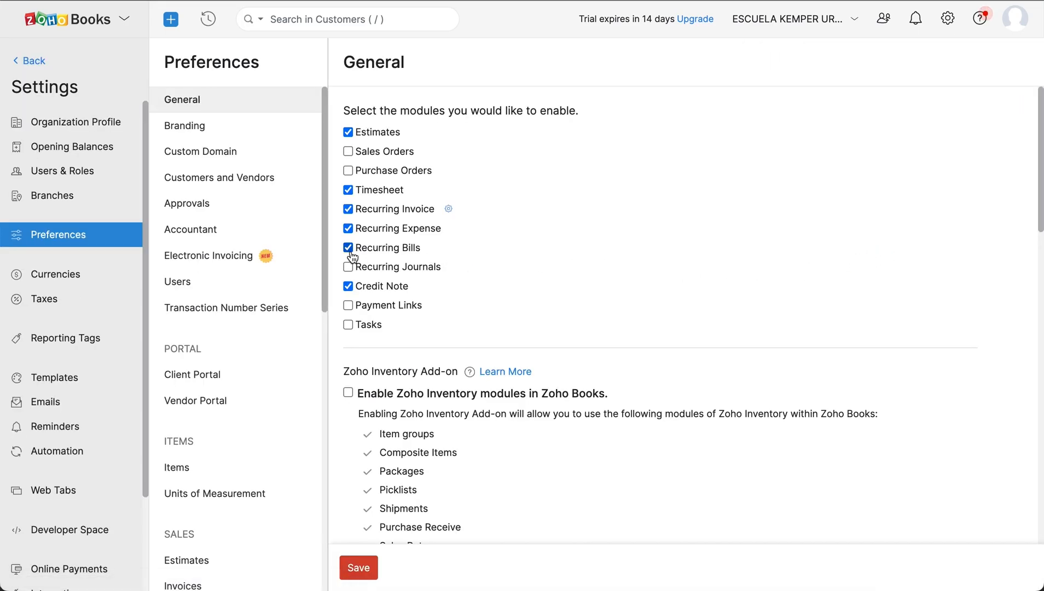
left_click(208, 256)
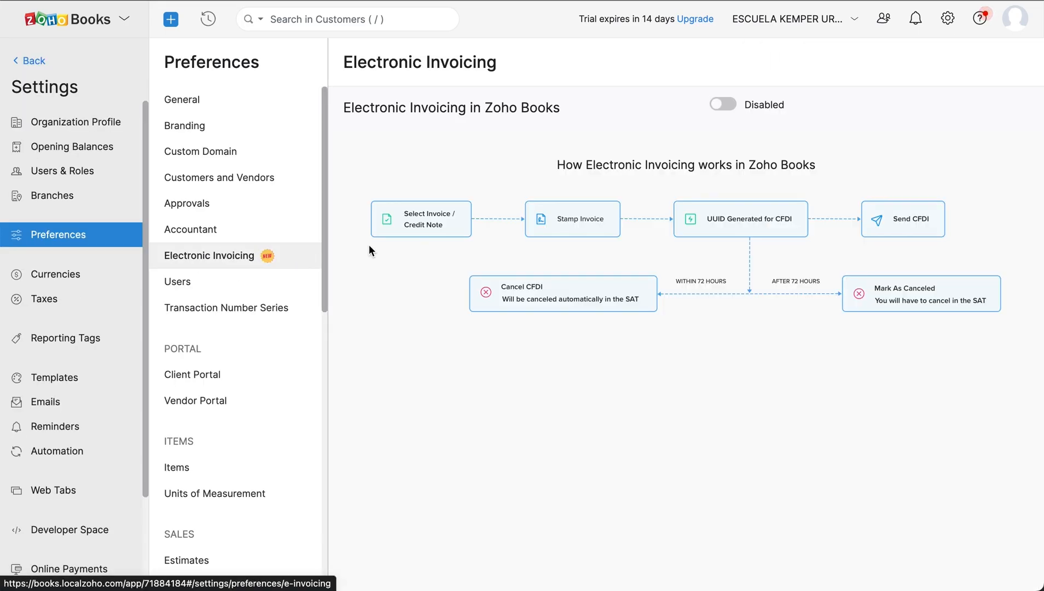
Step: Enable electronic invoicing, accept PAC data sharing, and start uploading the digital seal certificate
left_click(721, 104)
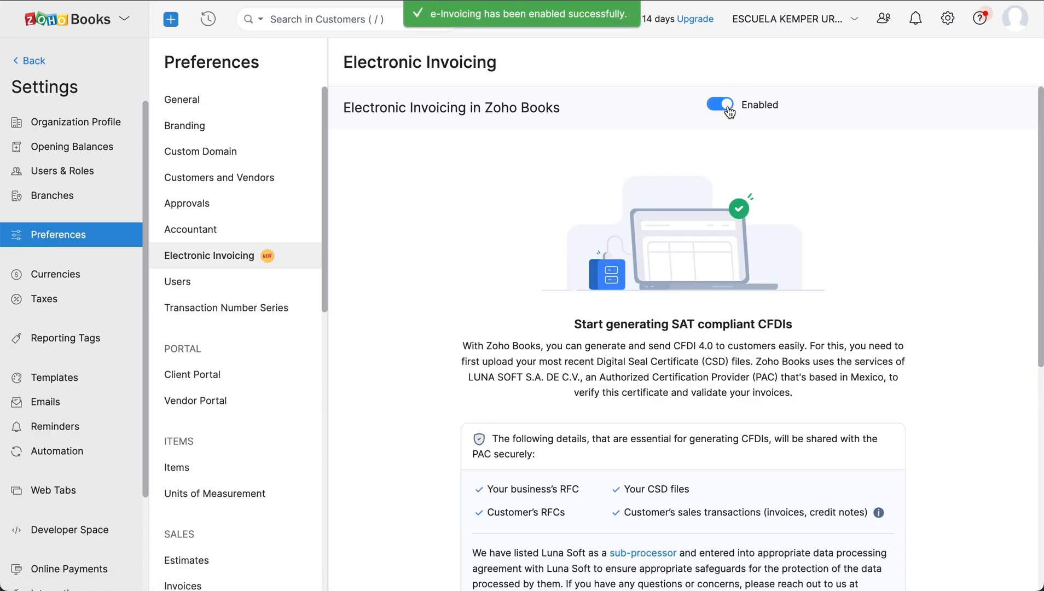
scroll("down", 3)
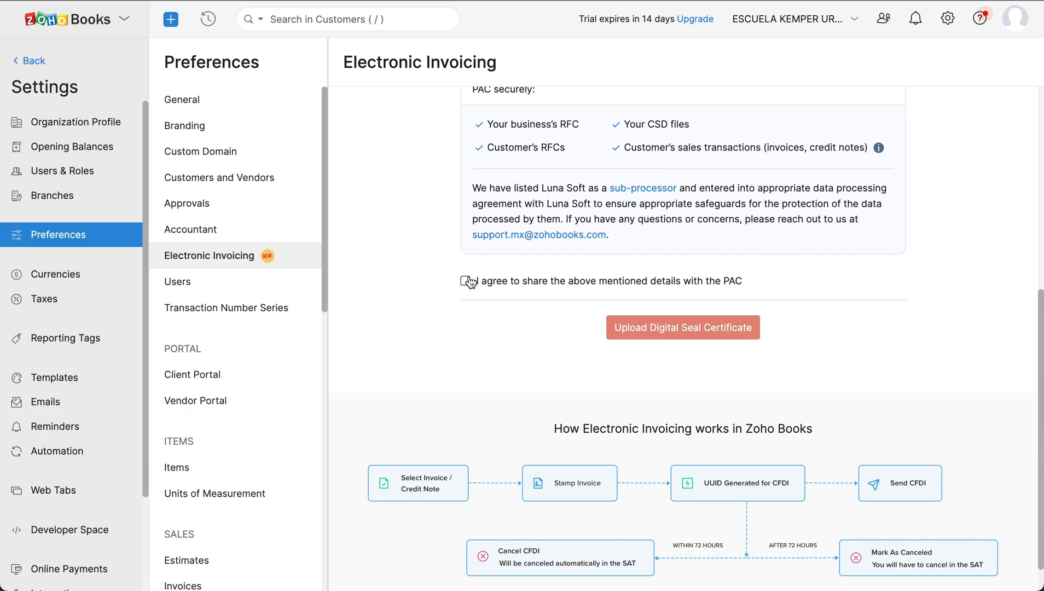
left_click(465, 280)
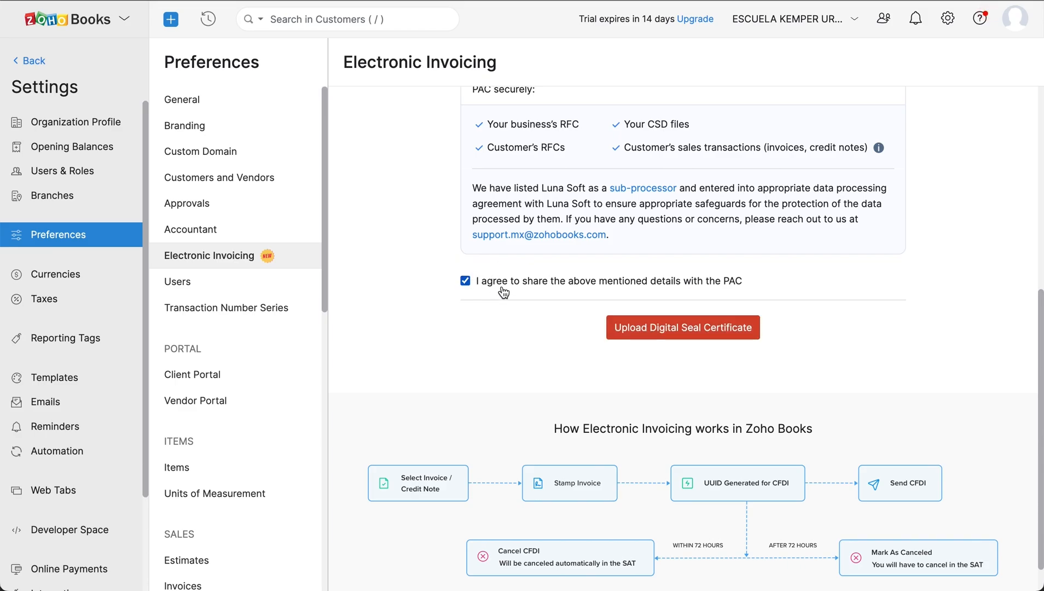
left_click(681, 328)
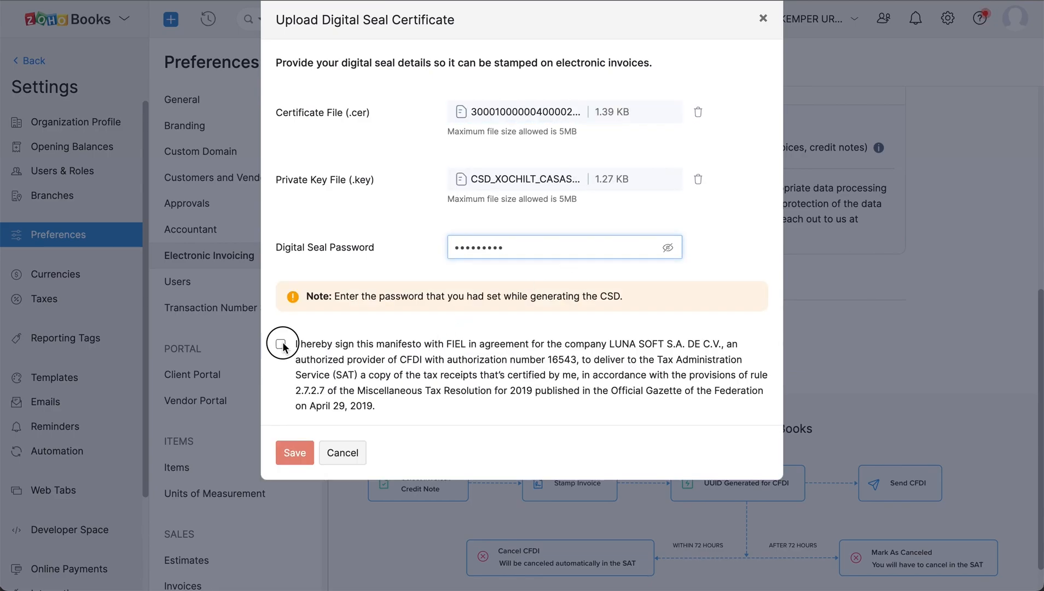
Step: Sign the manifesto for the certification provider in the seal upload dialog
left_click(294, 453)
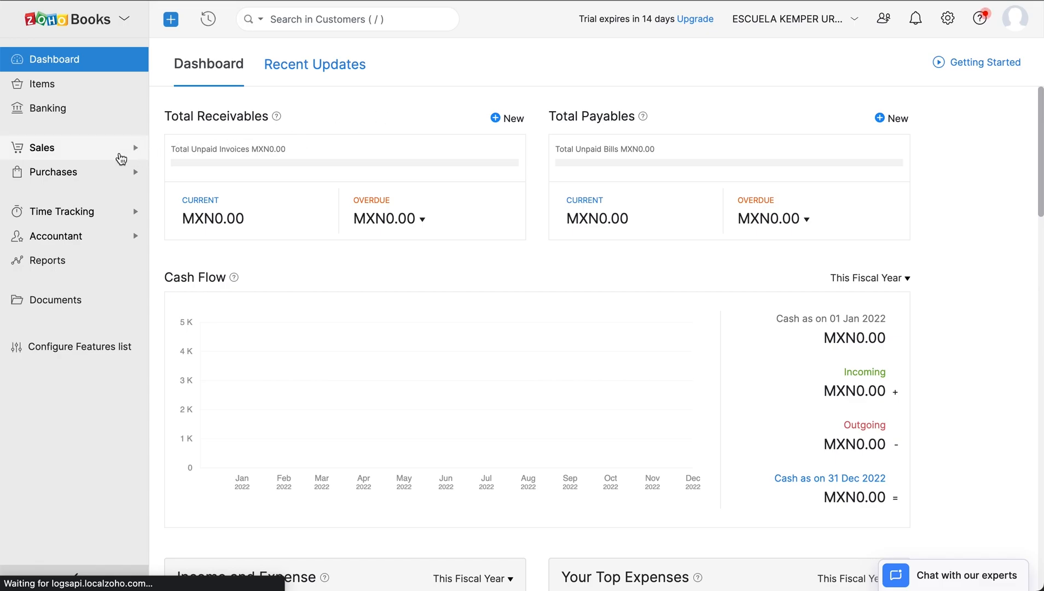
Step: Create a new invoice from Sales > Invoices and select customer Mr. Santiago
left_click(44, 147)
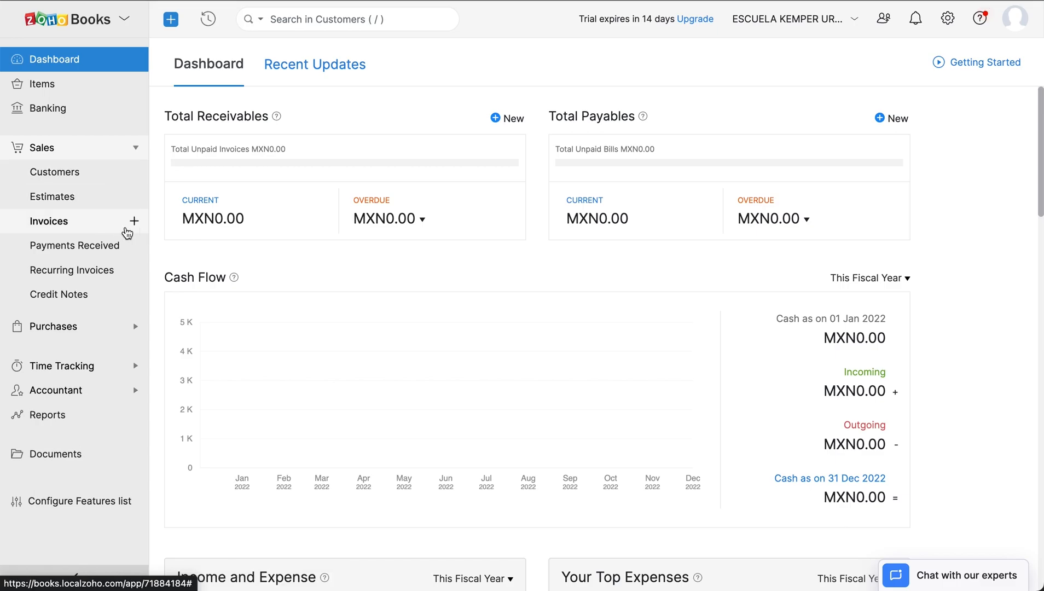
left_click(48, 221)
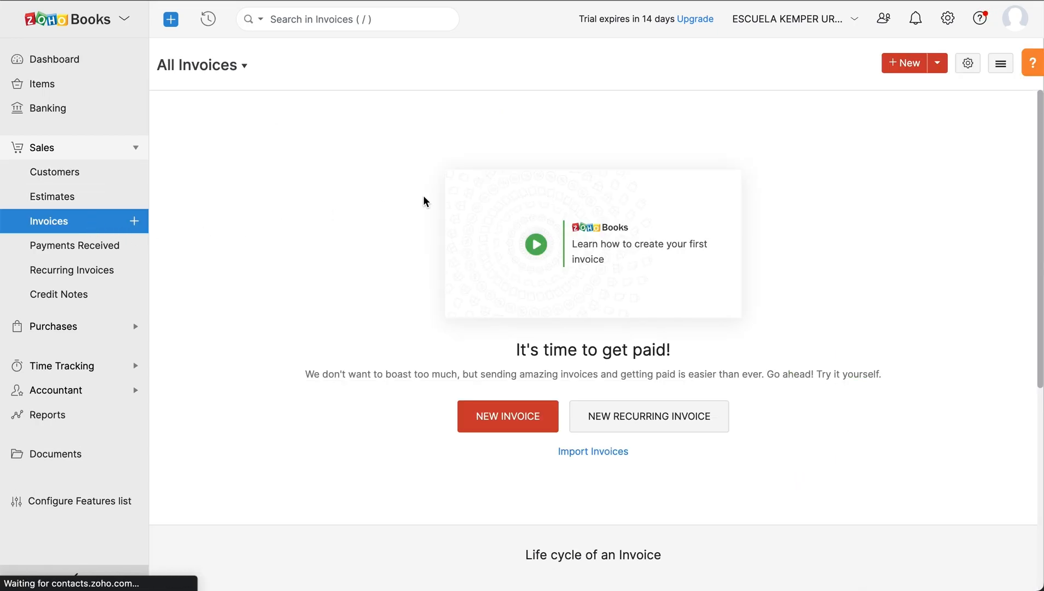
left_click(508, 415)
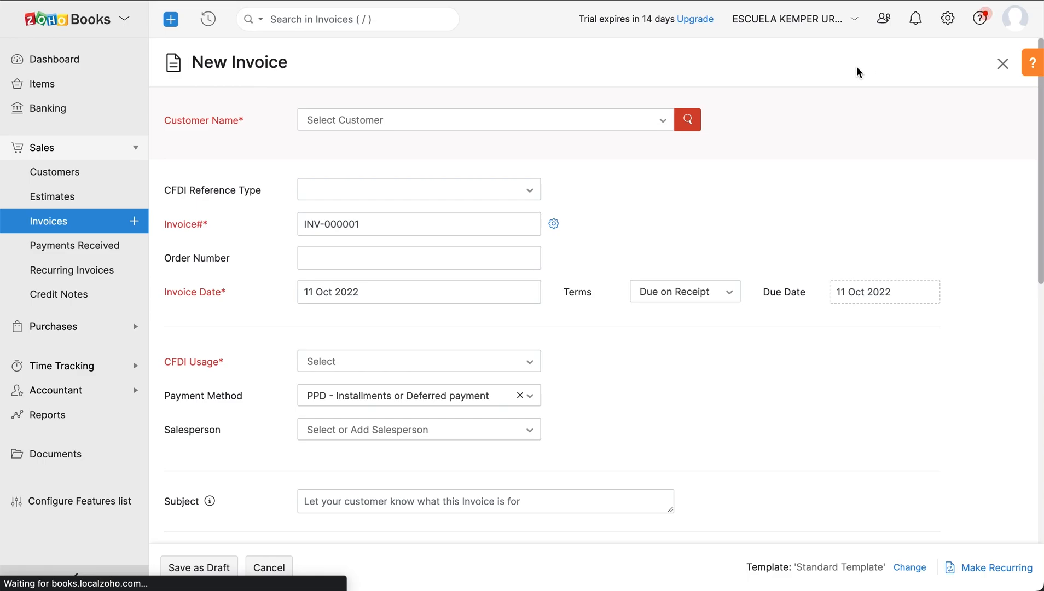
left_click(483, 119)
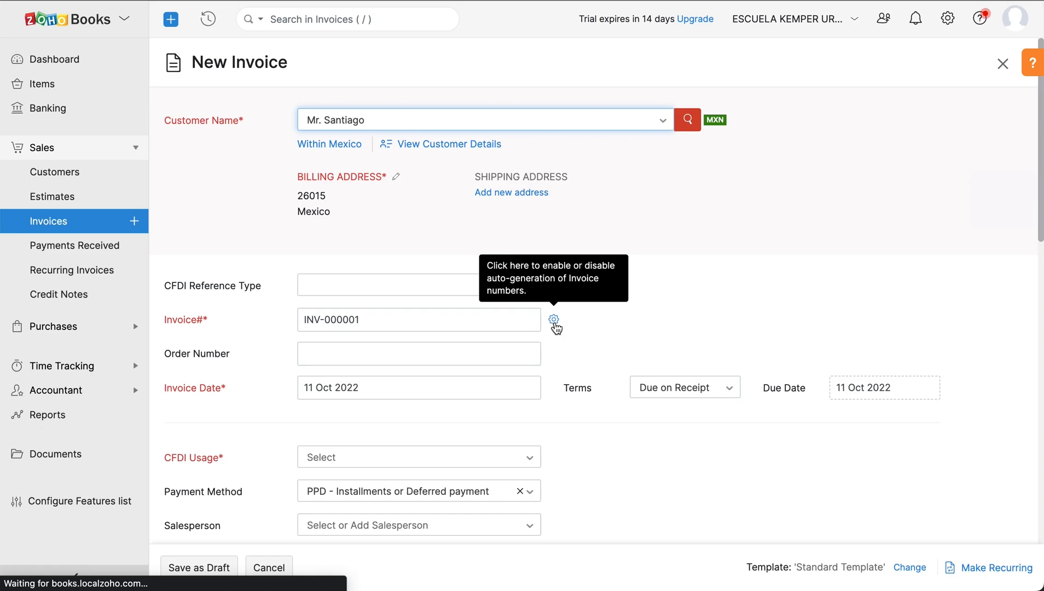
mouse_move(352, 417)
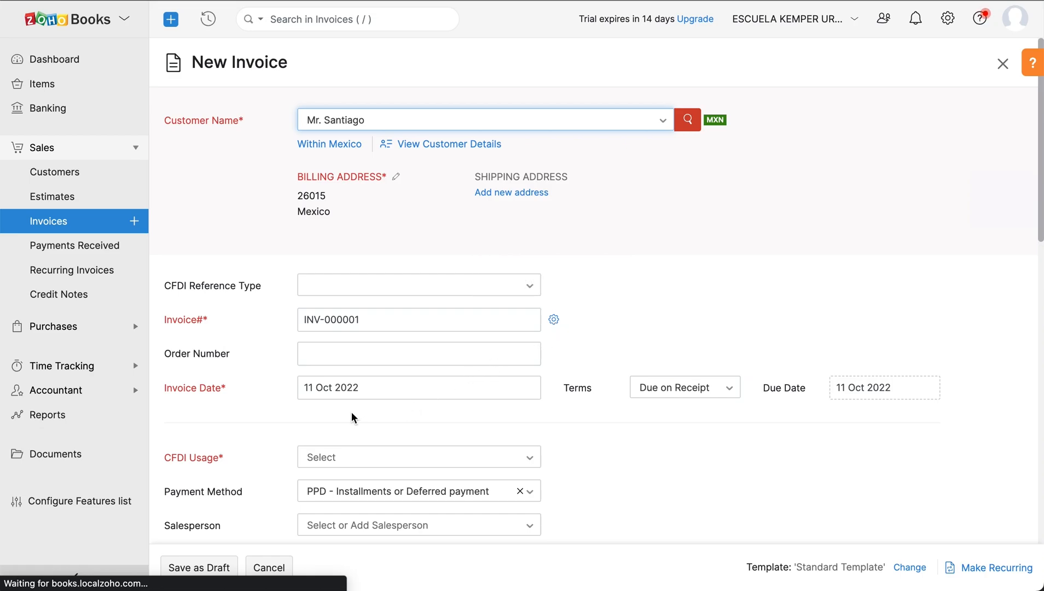
mouse_move(650, 417)
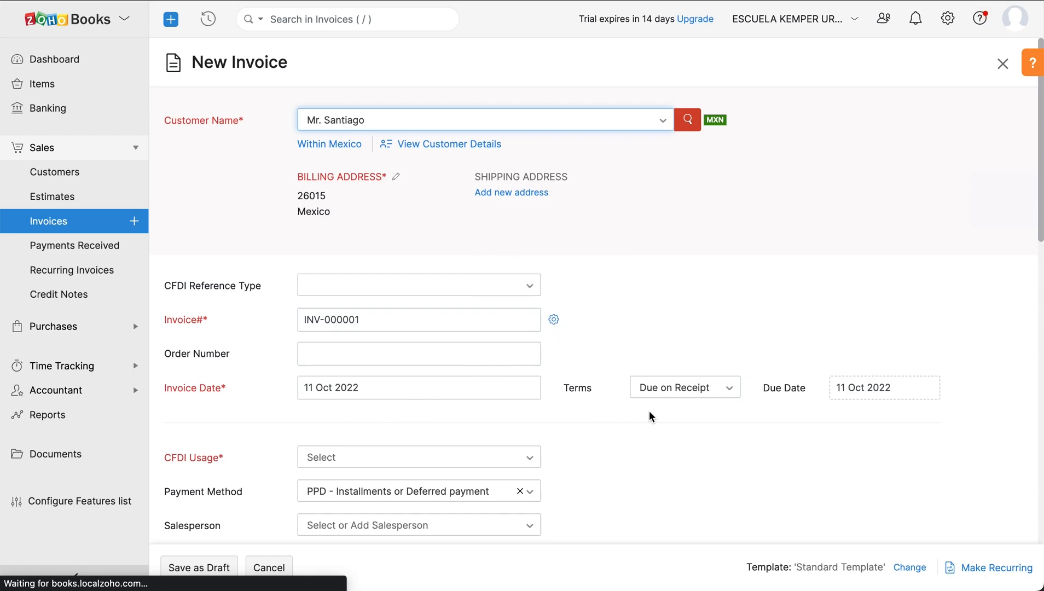
mouse_move(897, 410)
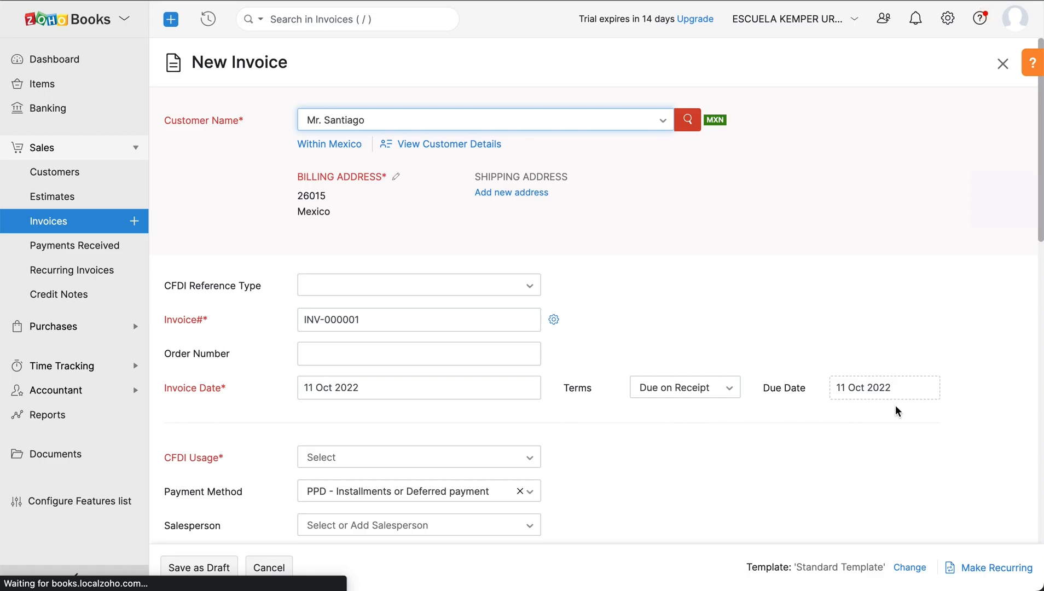
Step: Set CFDI usage G03 General expenses and apply Standard Rate 16% VAT to the Container line
scroll("down", 3)
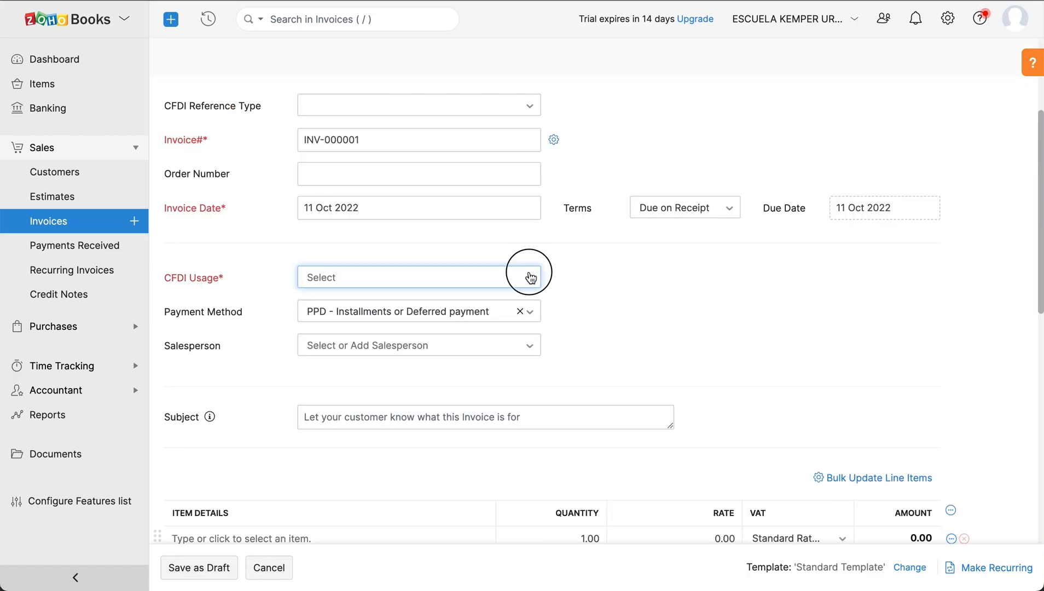
left_click(419, 277)
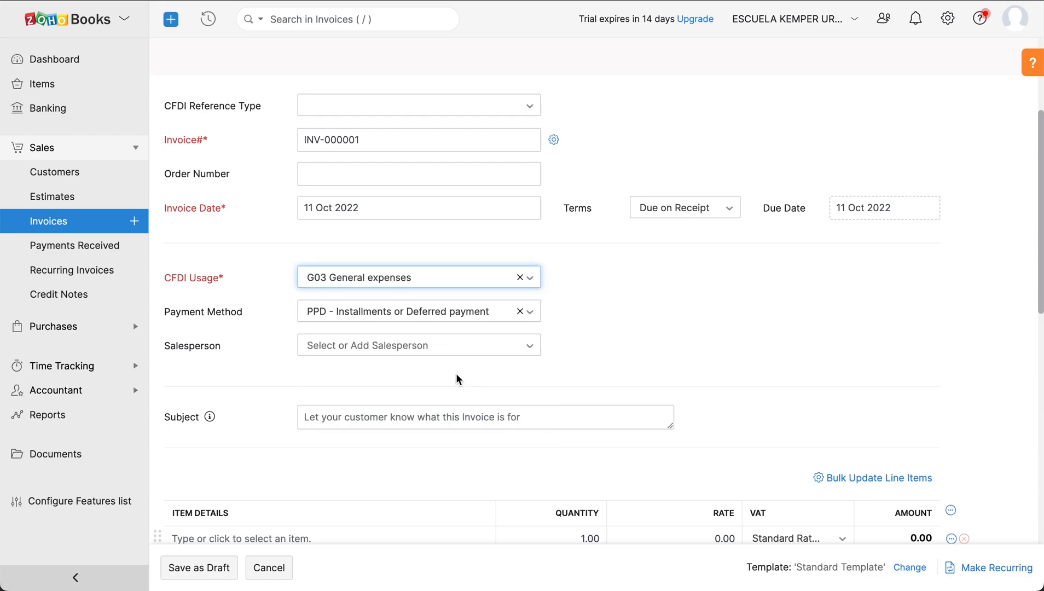
scroll("down", 3)
type("Container")
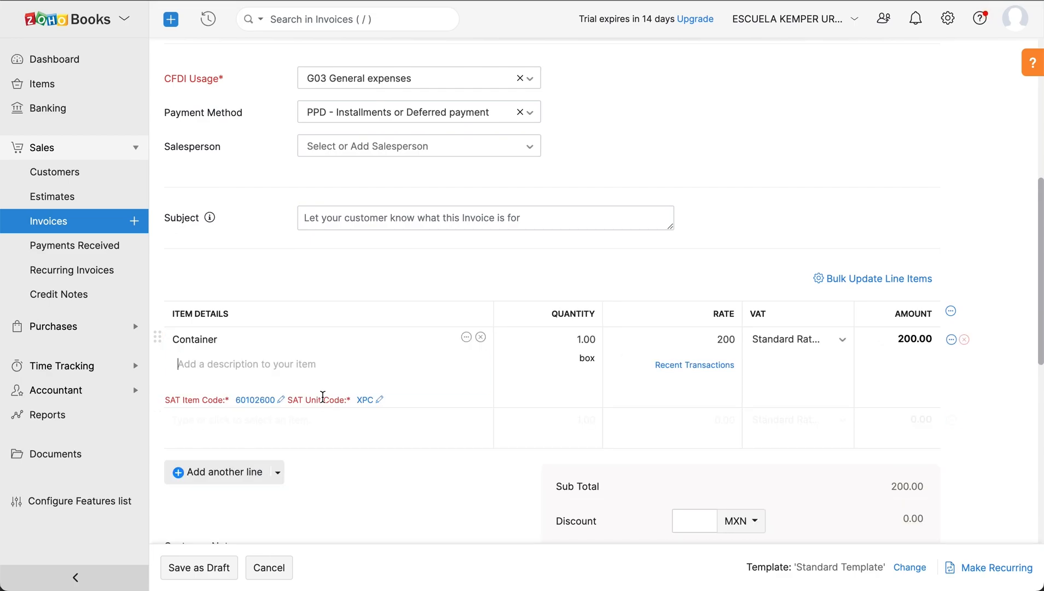
left_click(795, 339)
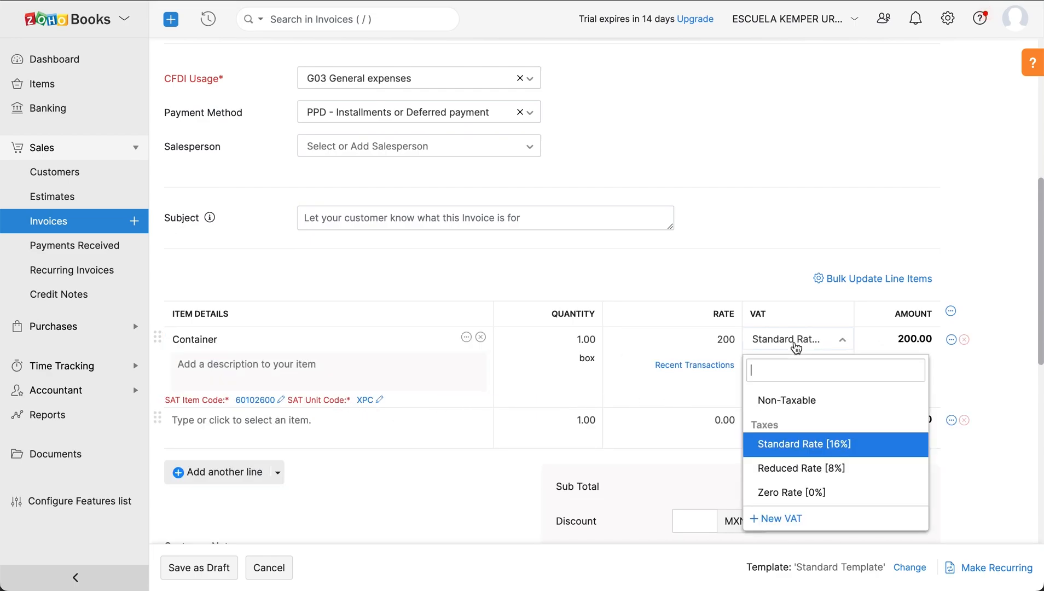
left_click(798, 444)
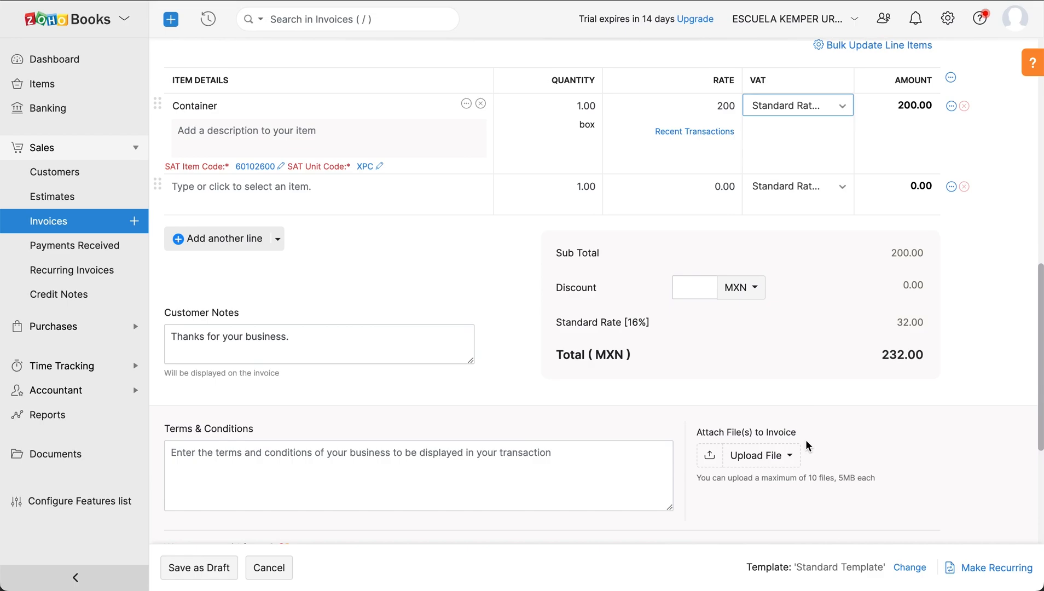
scroll("down", 3)
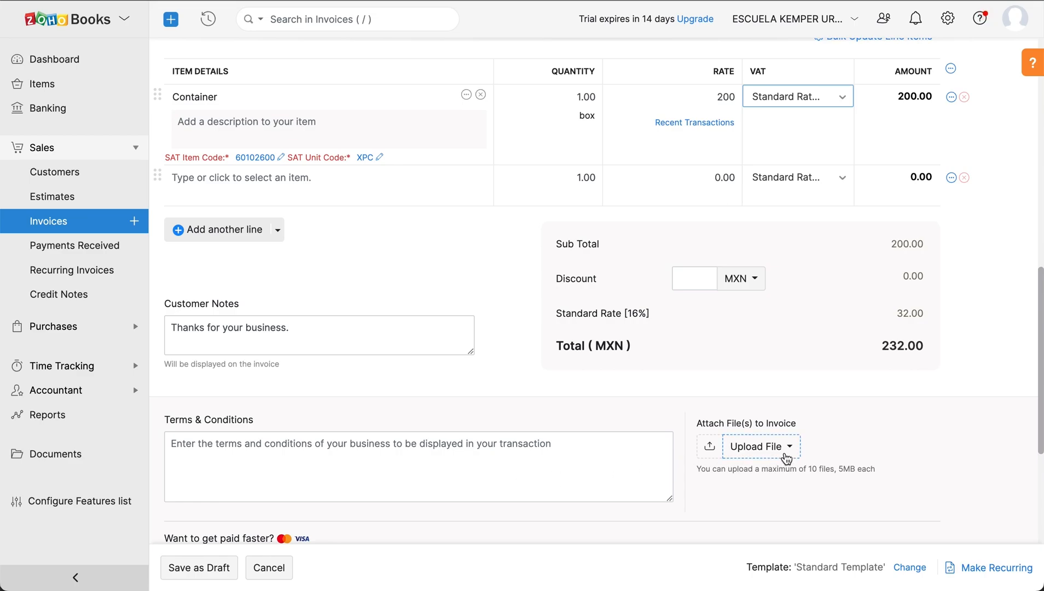
scroll("down", 3)
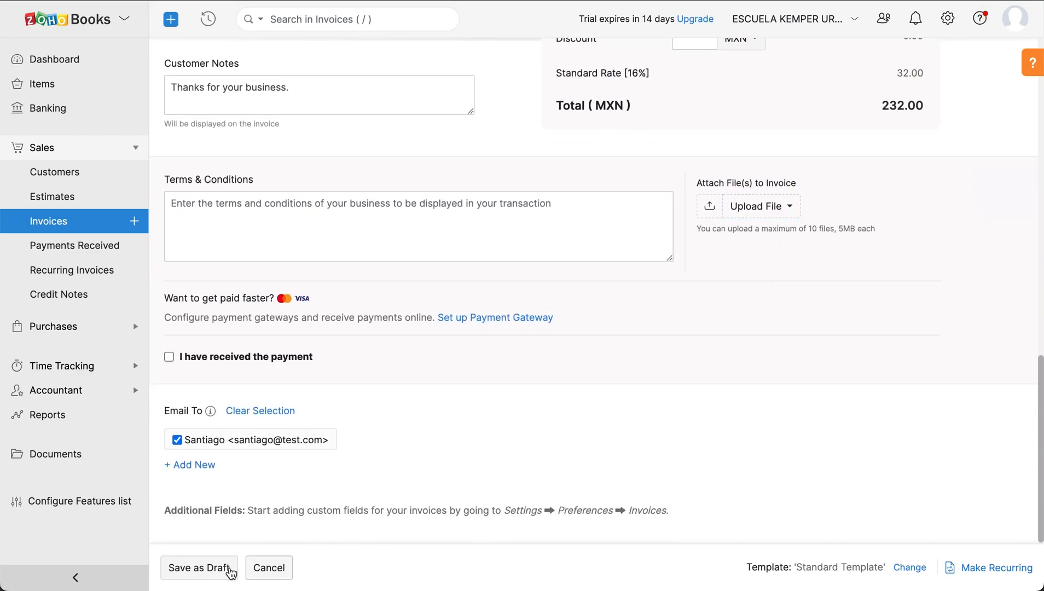
Step: Save INV-000001 as draft and confirm Stamp Invoice so the SAT certifies its CFDI
left_click(198, 568)
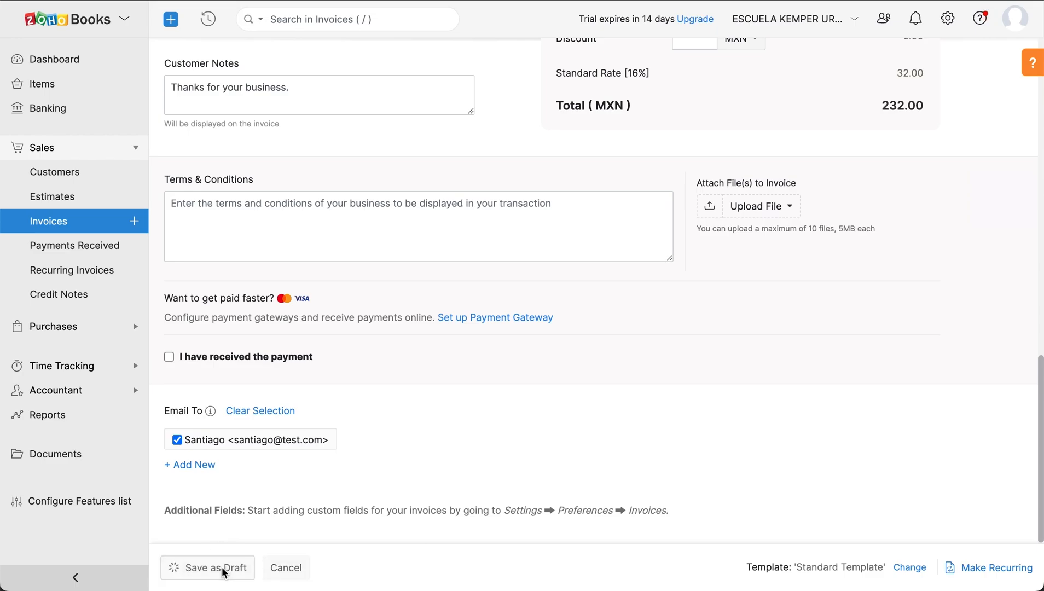
left_click(207, 568)
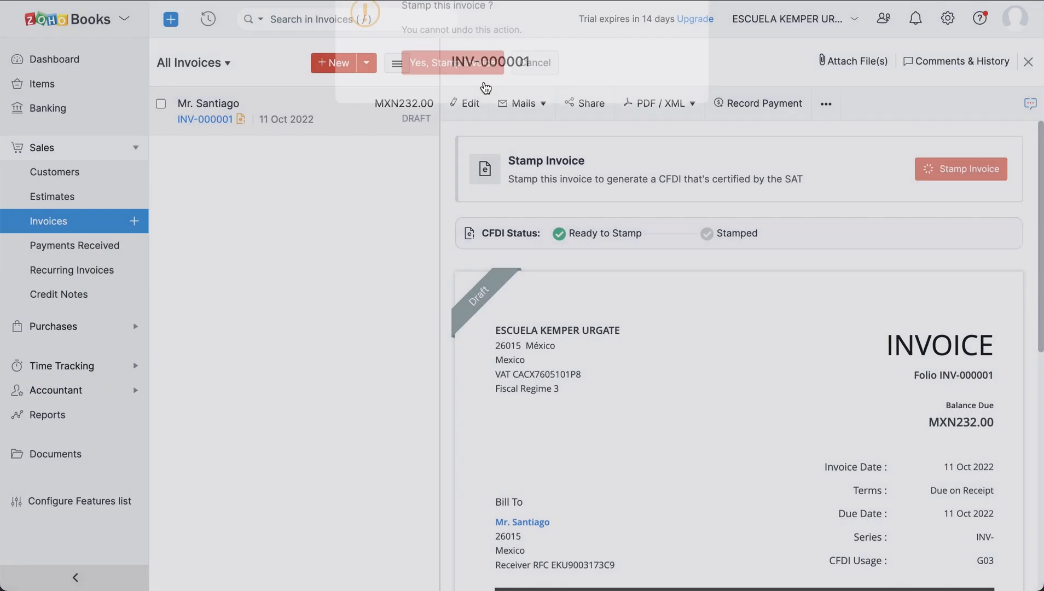
left_click(425, 63)
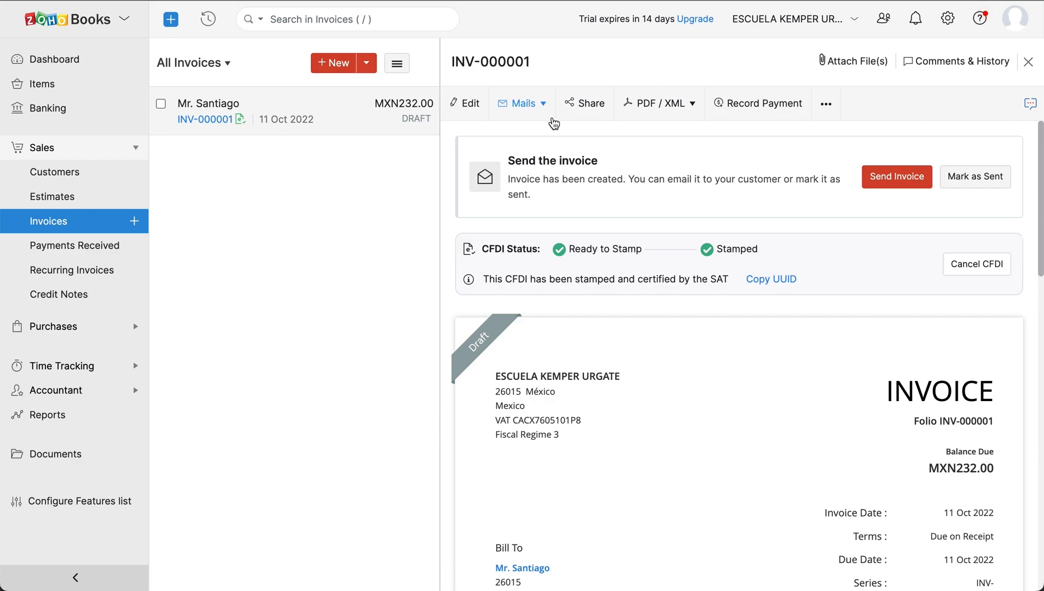
left_click(976, 263)
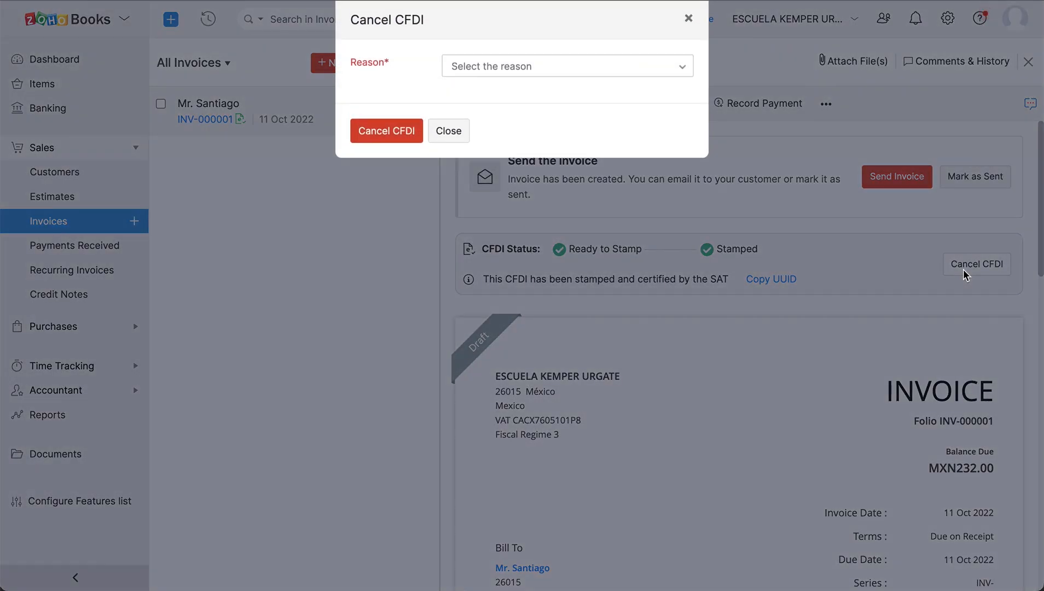
left_click(566, 65)
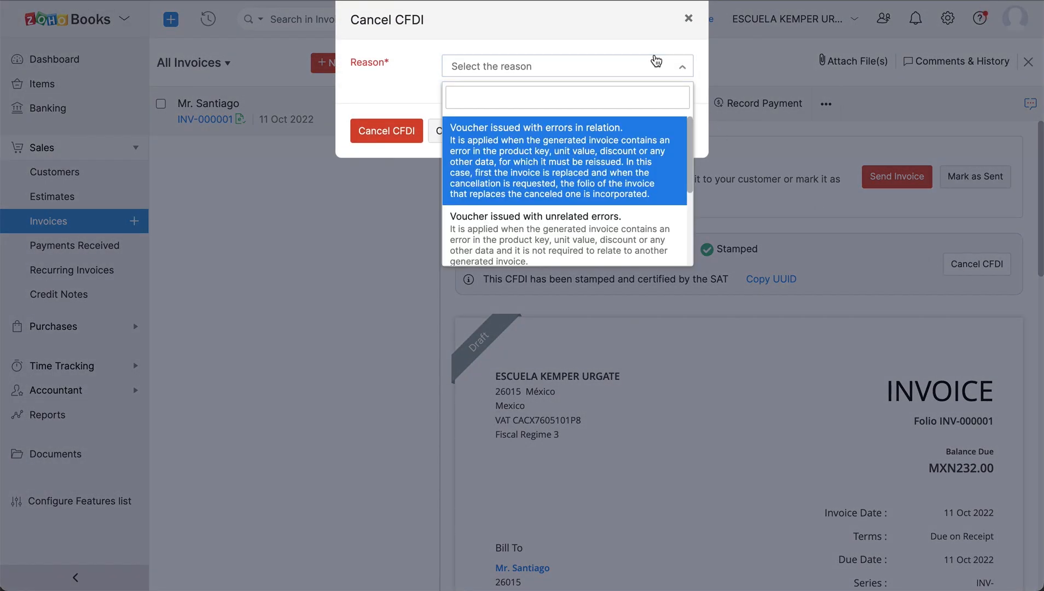
left_click(566, 65)
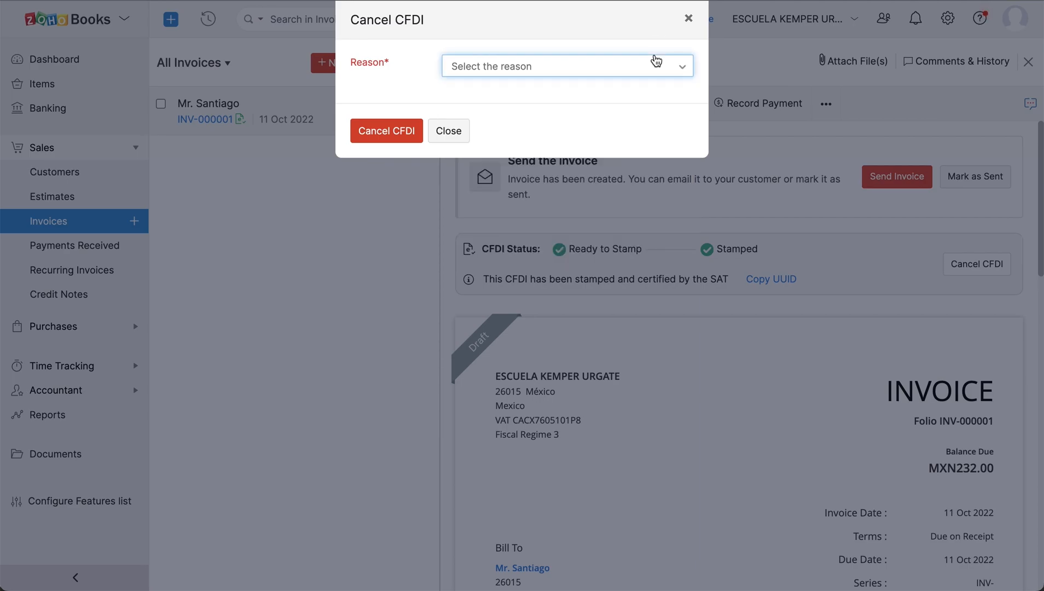
left_click(447, 130)
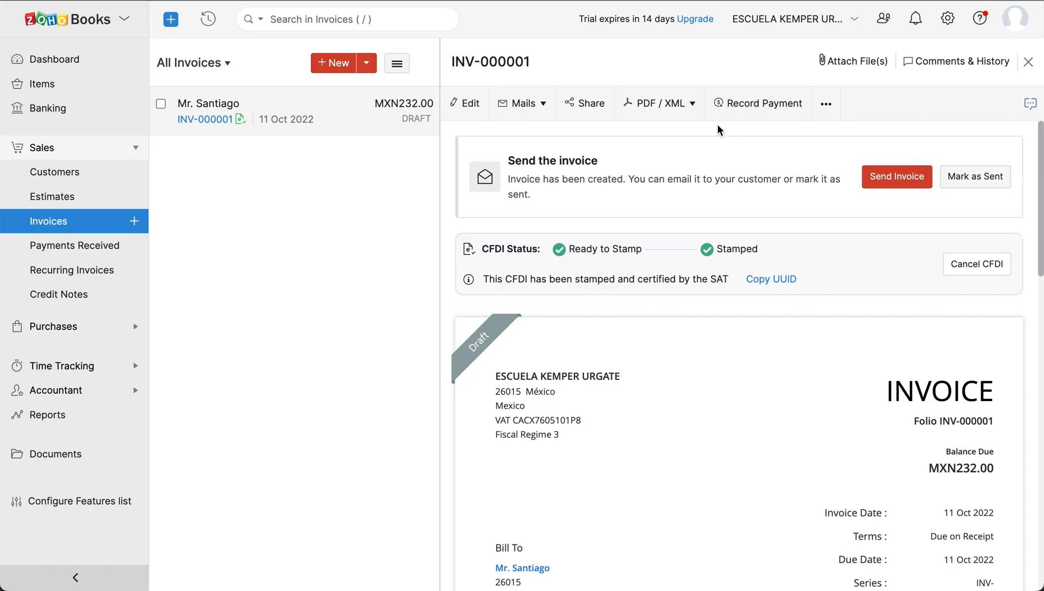
Step: Start Record Payment for INV-000001, triggering the status-change-to-Sent notice
left_click(657, 103)
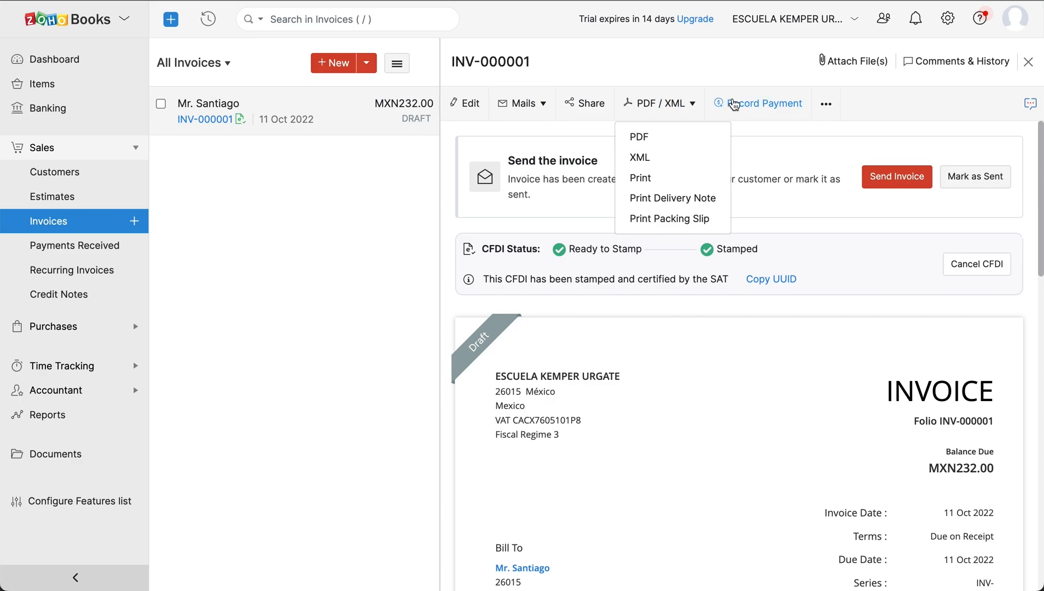
left_click(764, 103)
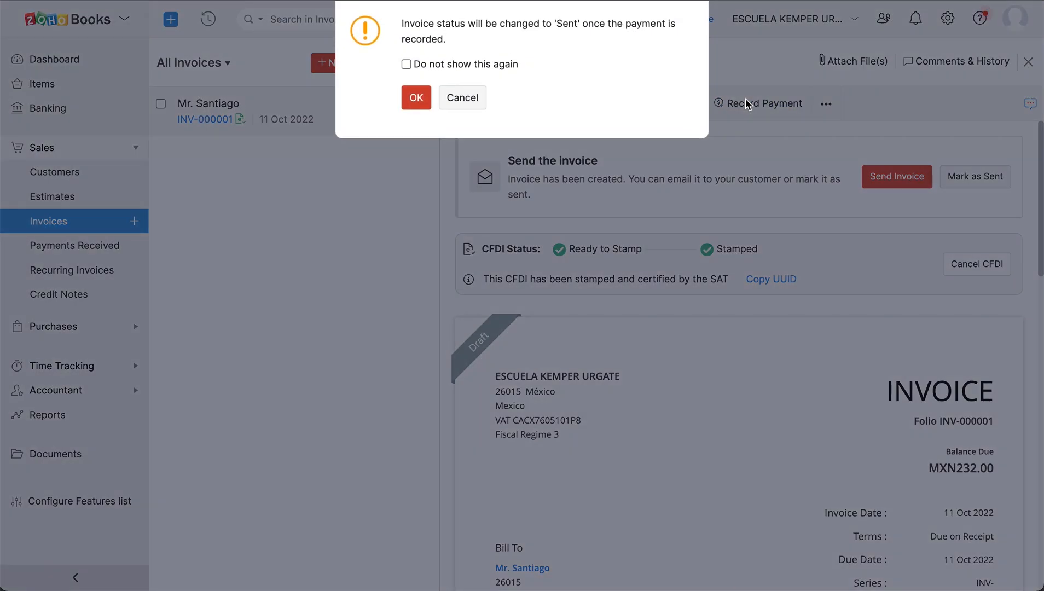